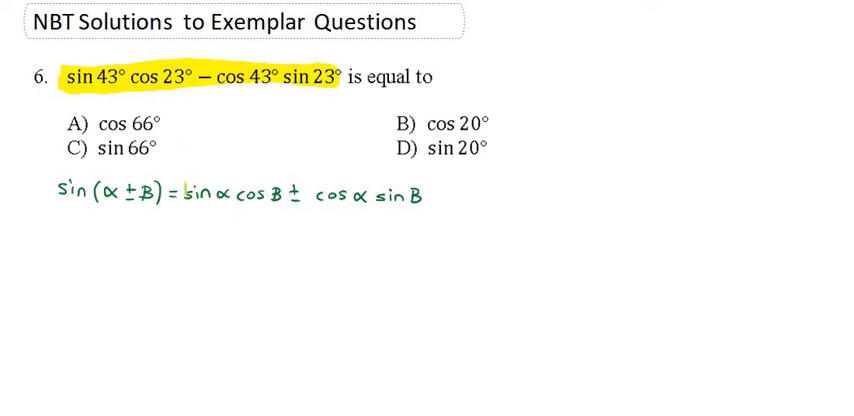
# Highlight the expansion sin α cos β ± cos α sin β in yellow
pyautogui.moveTo(190, 195); pyautogui.dragTo(420, 197)
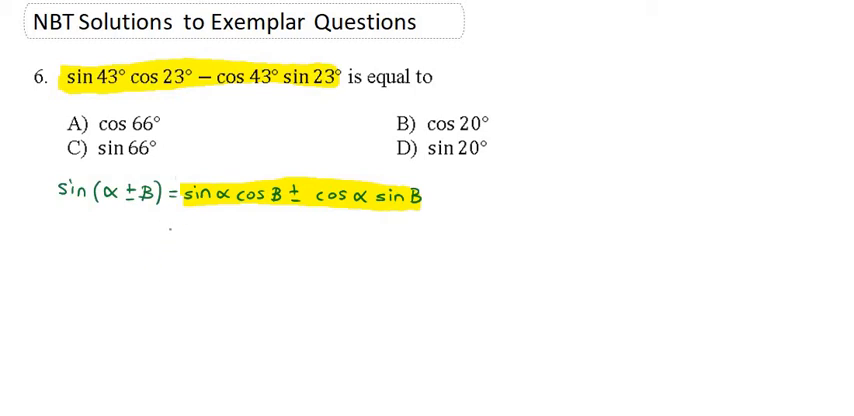
# Write '= sin 43° cos 23° − cos 43° sin 23°' below the identity
pyautogui.write('=')
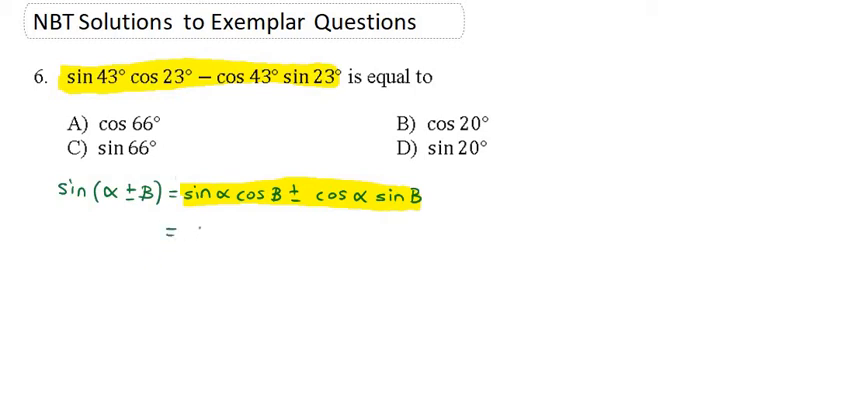
pyautogui.write('sin 43° cos 23° –')
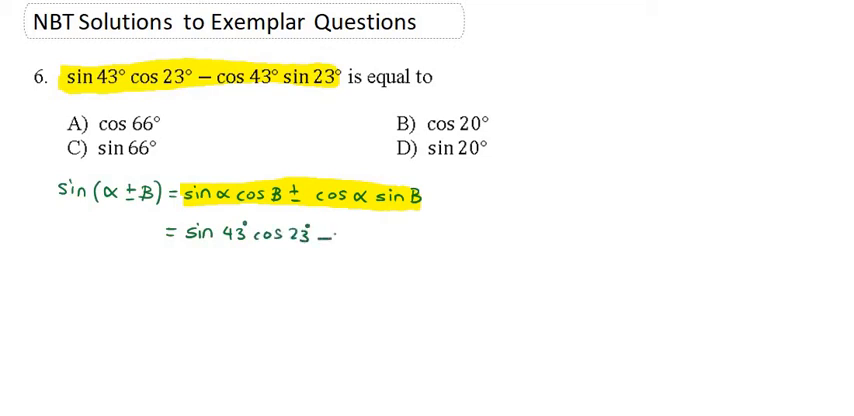
pyautogui.write('- cos 43° sin 23°')
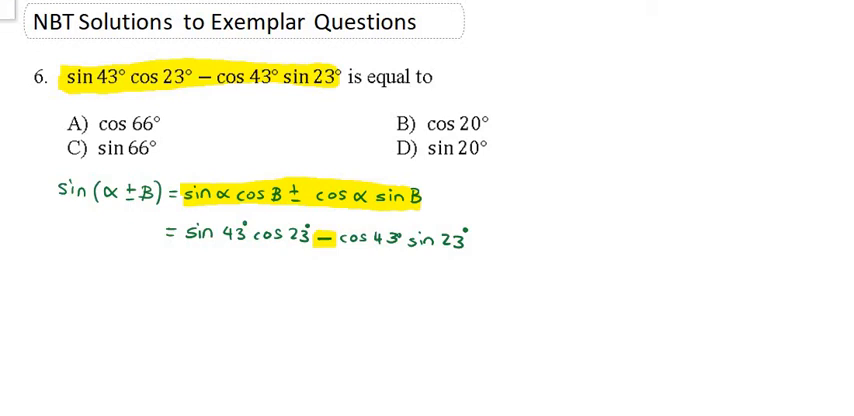
# Rule a separating line under the identity and begin the next line '= sin'
pyautogui.moveTo(60, 216); pyautogui.dragTo(430, 210)
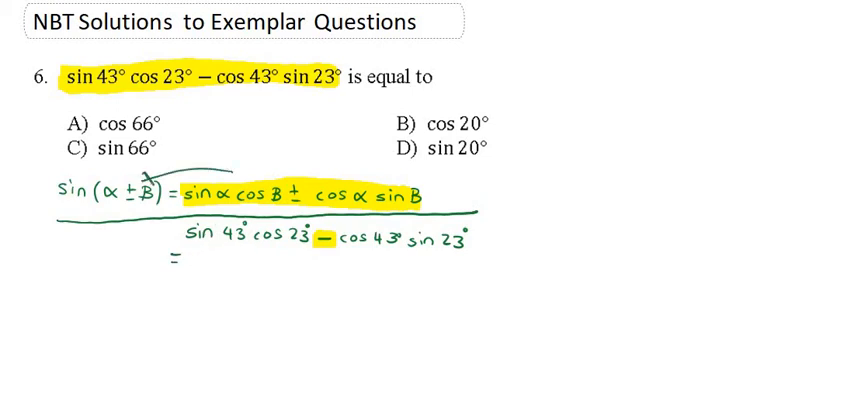
pyautogui.write('sir')
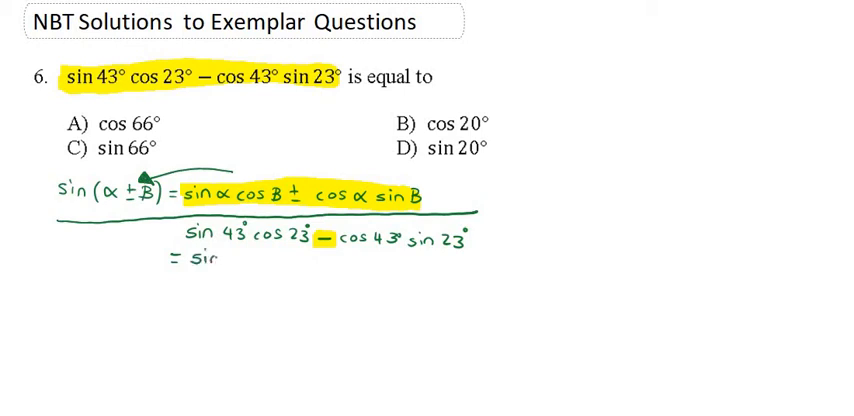